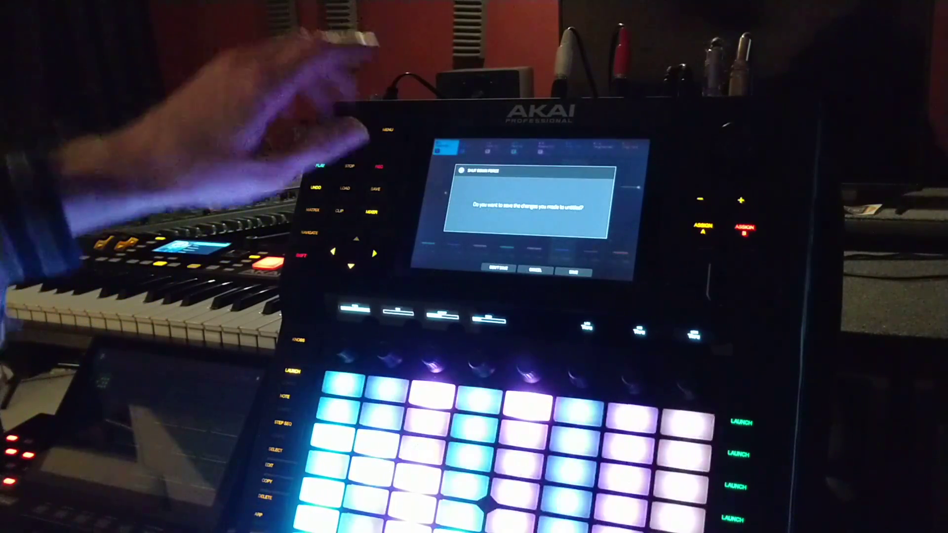
Step: Choose Don't Save to discard changes to the untitled project
{"action": "left_click", "coordinate": [566, 267]}
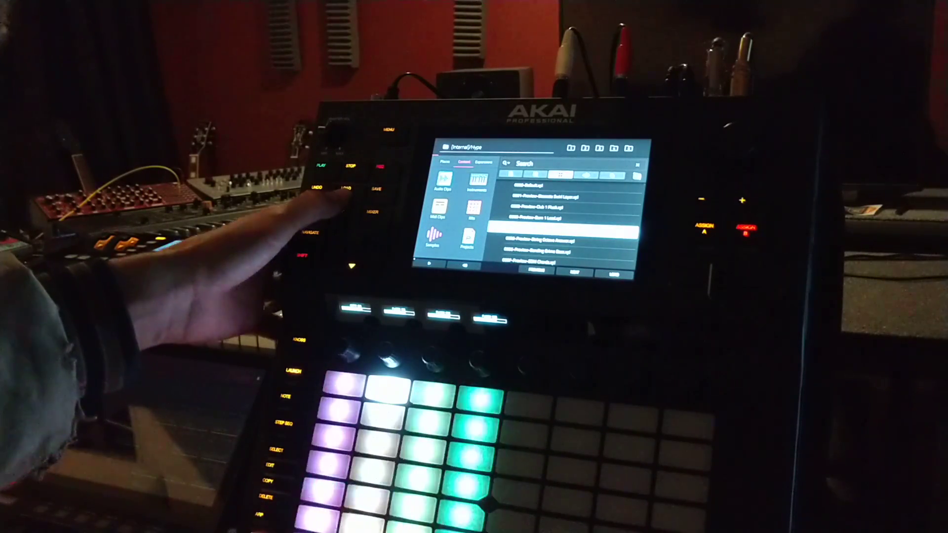
Step: Select a Hype instrument preset in the browser list to load it
{"action": "left_click", "coordinate": [387, 128]}
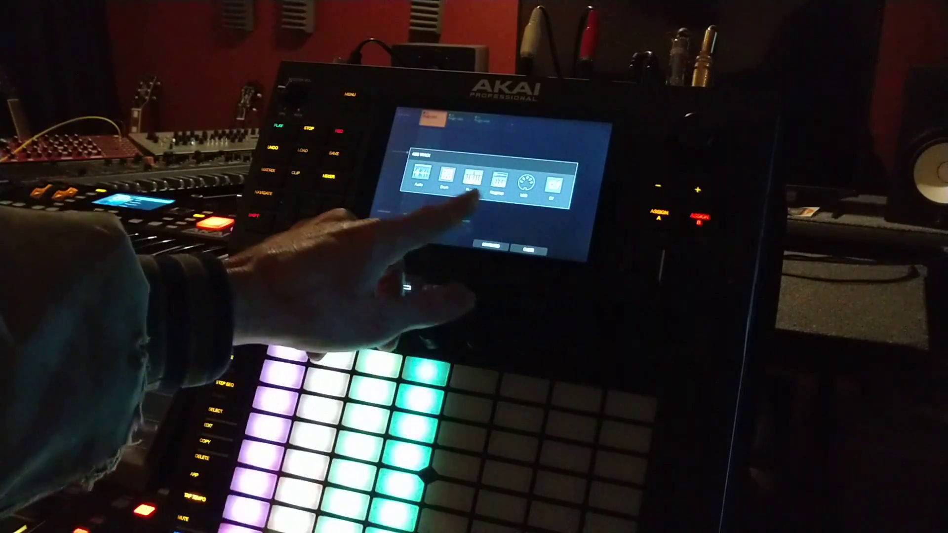
Step: Pick Plugin as the new track type in the Add Track dialog
{"action": "left_click", "coordinate": [420, 182]}
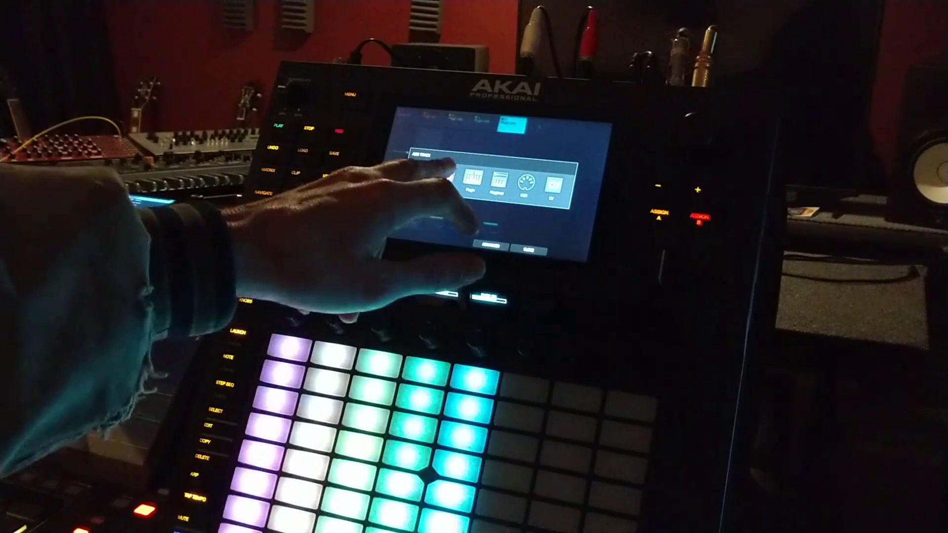
{"action": "left_click", "coordinate": [501, 181]}
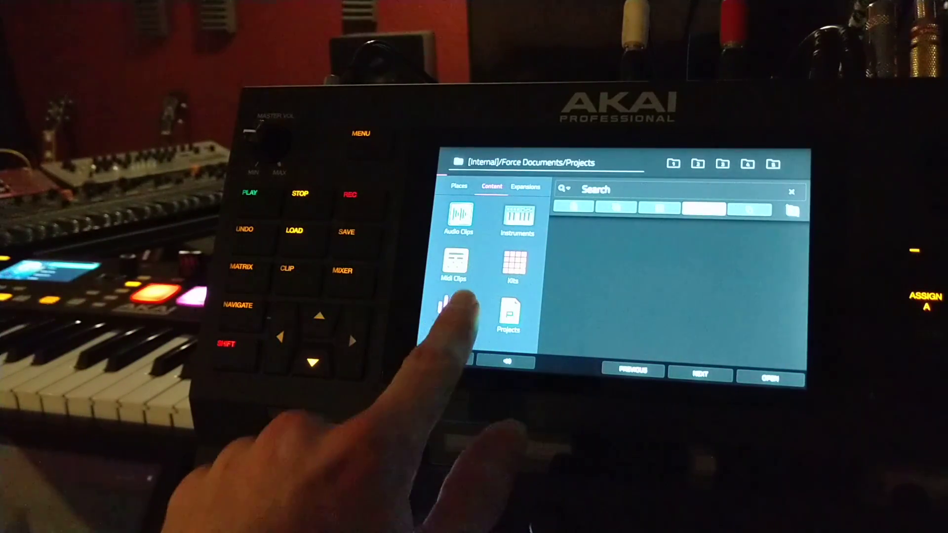
Step: Select the Instruments category under Content to list folders like Electric
{"action": "left_click", "coordinate": [517, 217]}
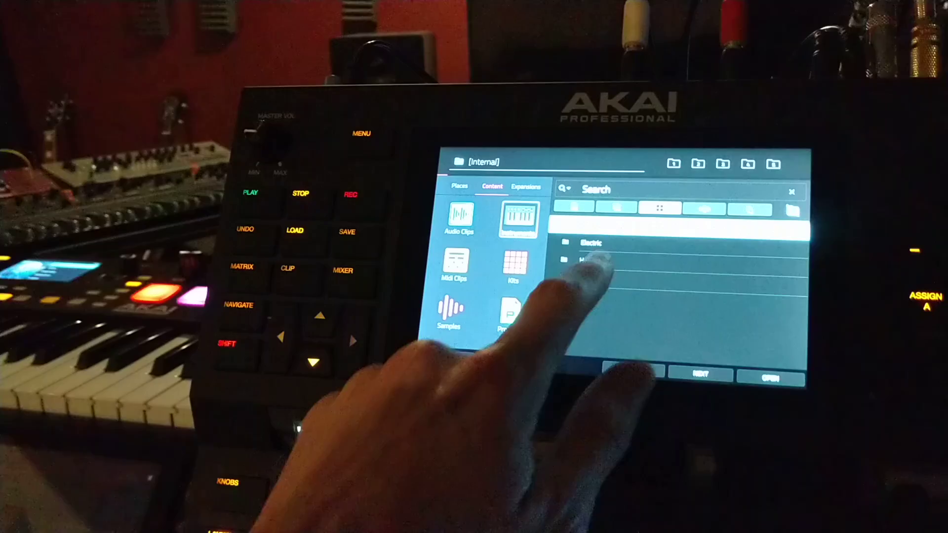